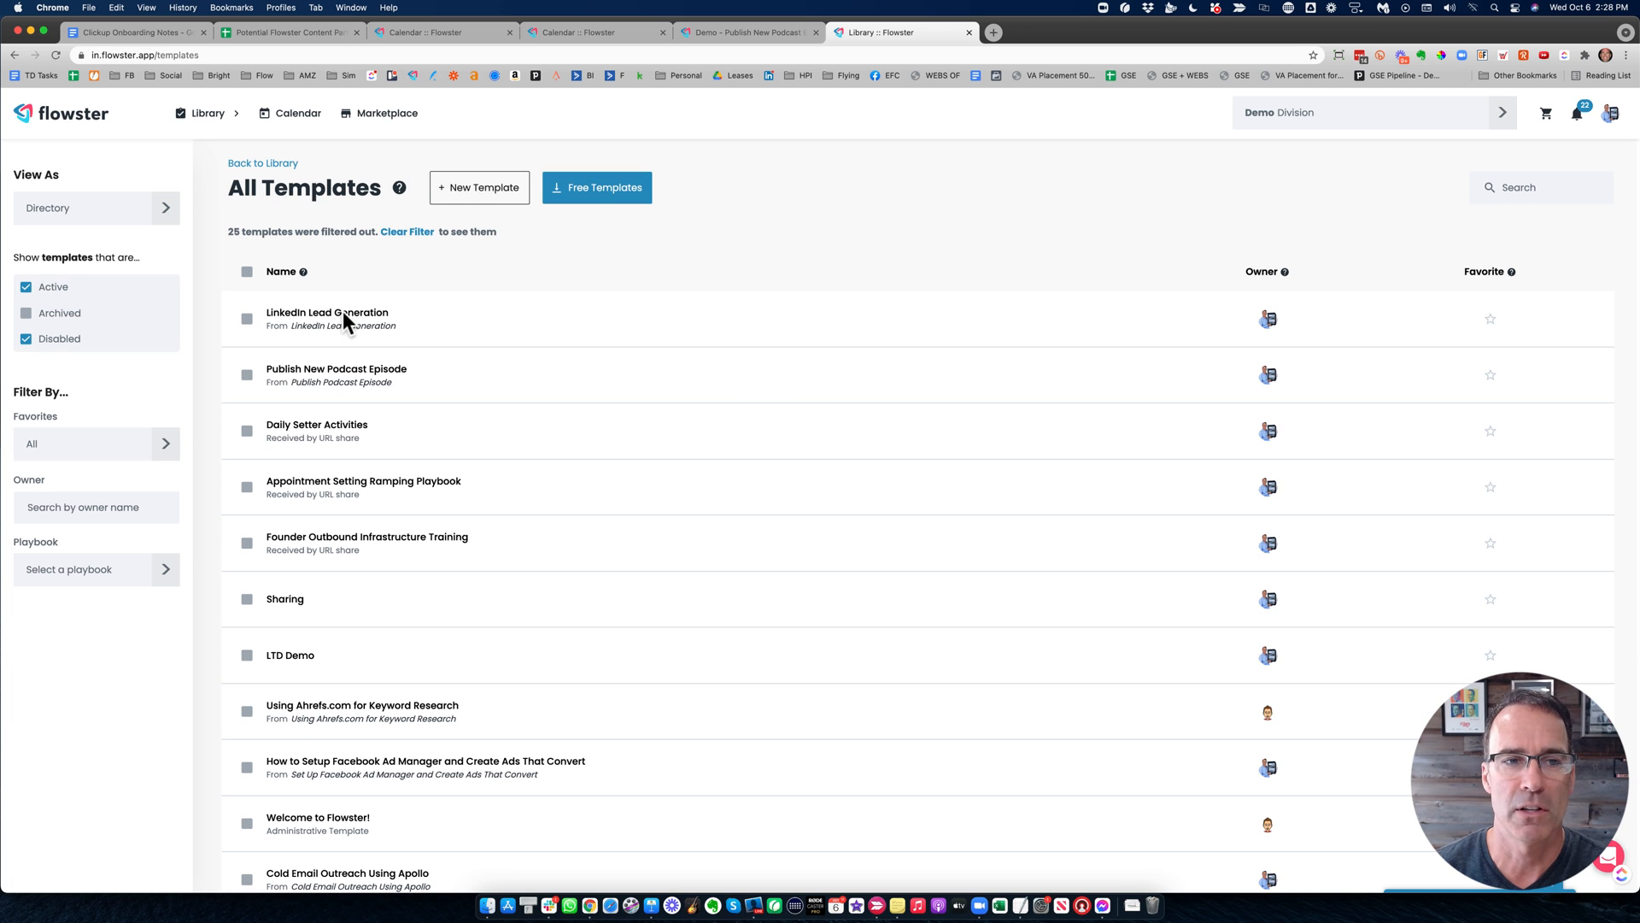
Open the LinkedIn Lead Generation template's details to see its four workflow instances.
click(327, 312)
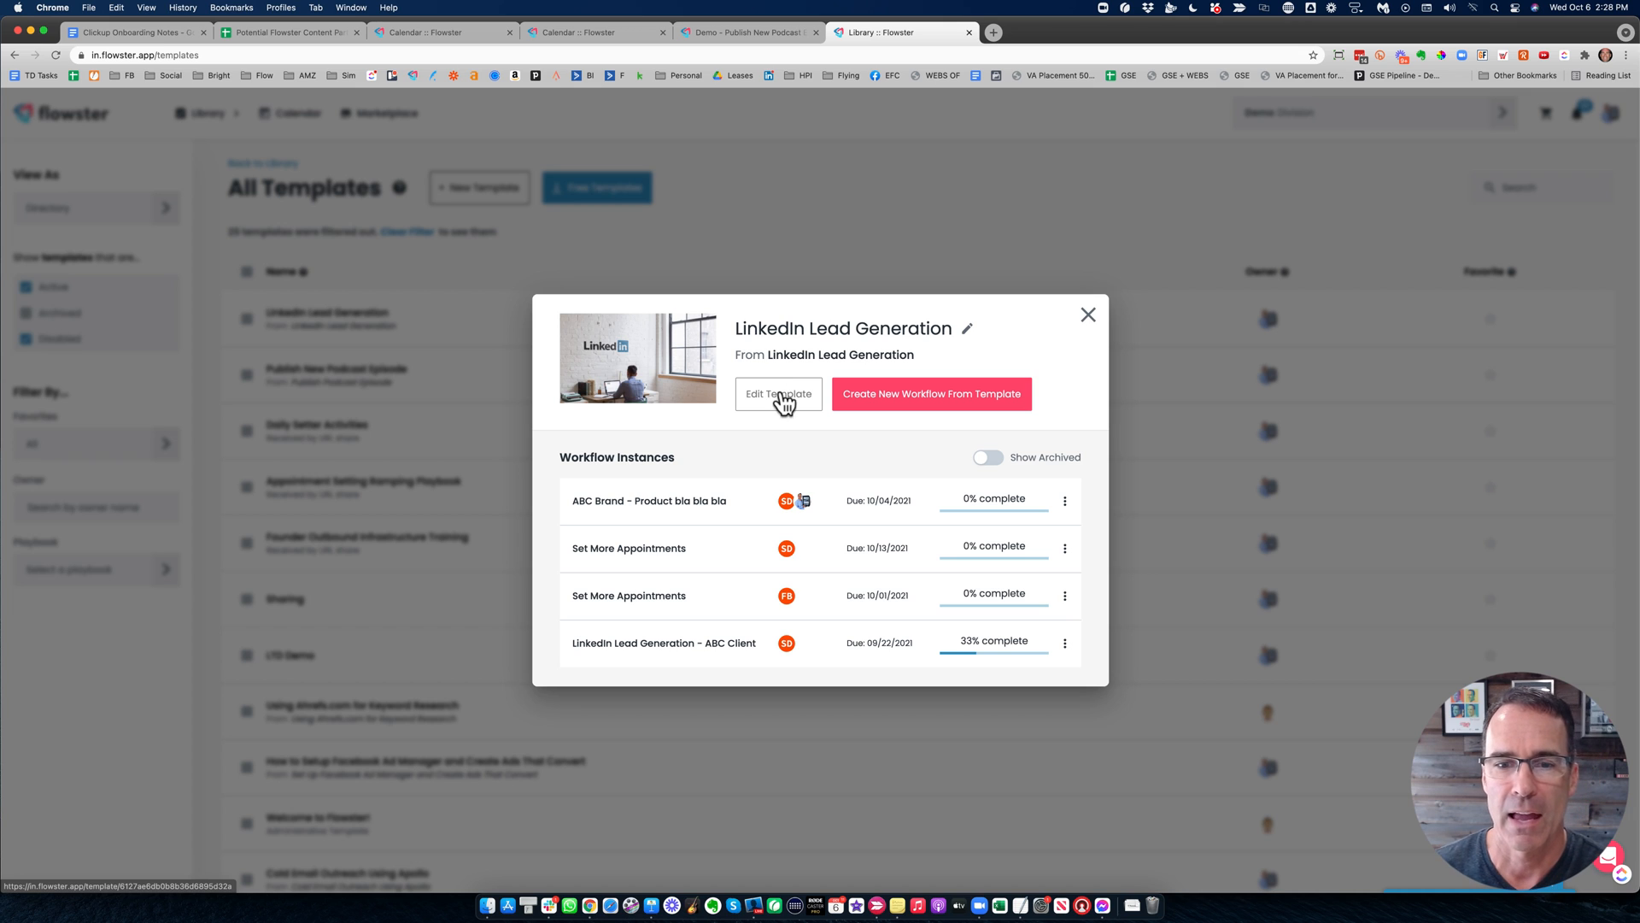
mouse_move(670, 531)
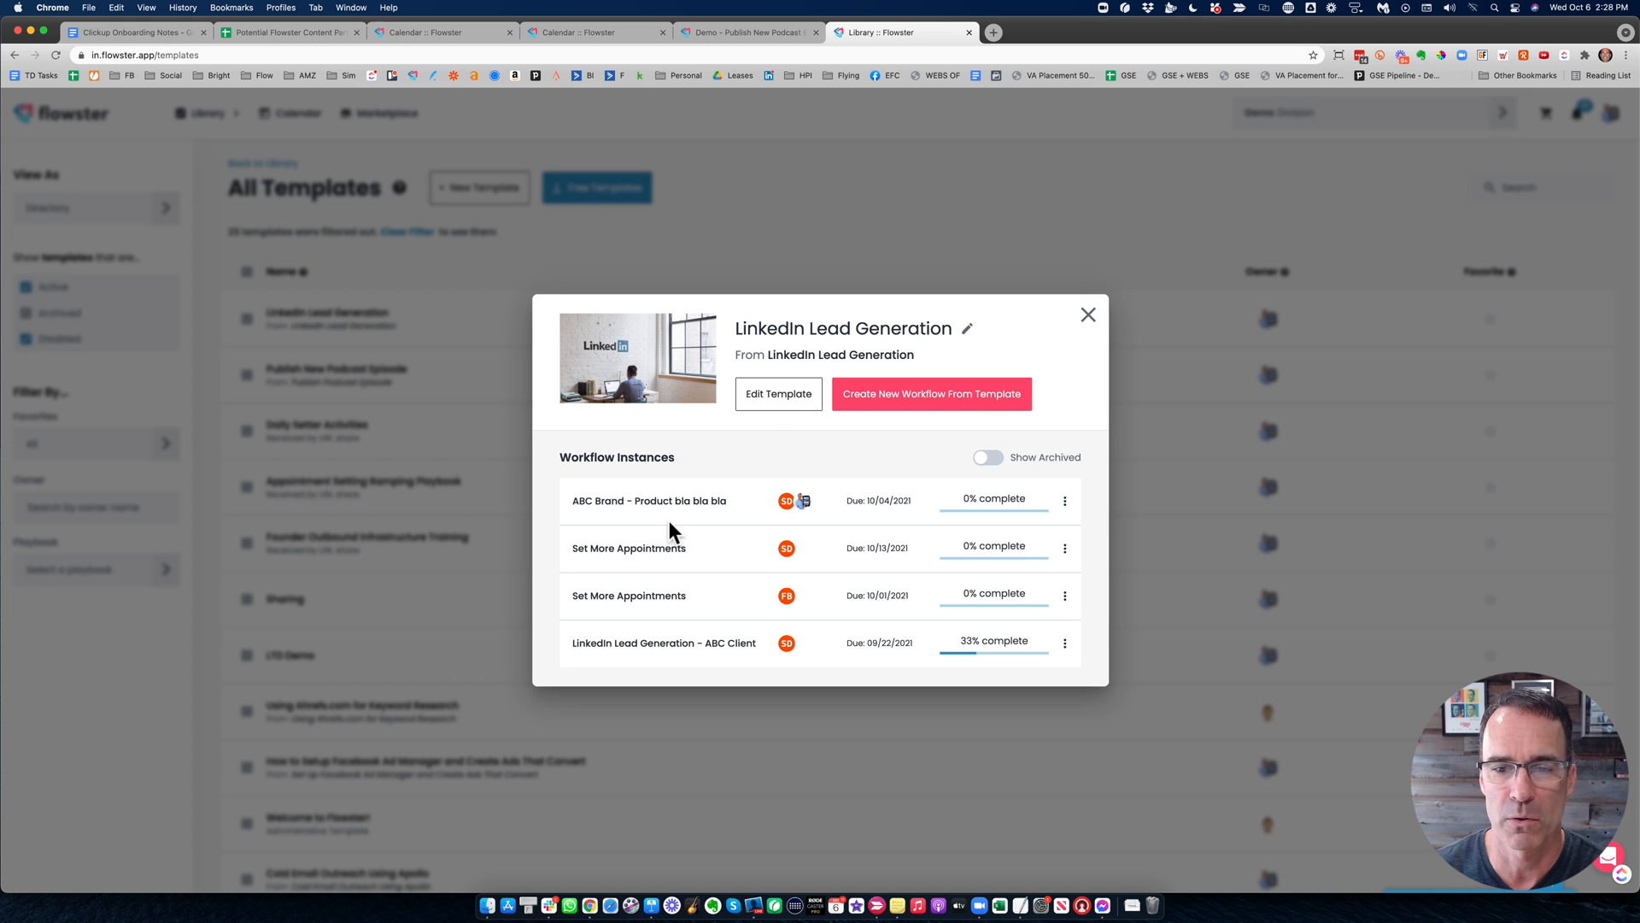
mouse_move(742, 551)
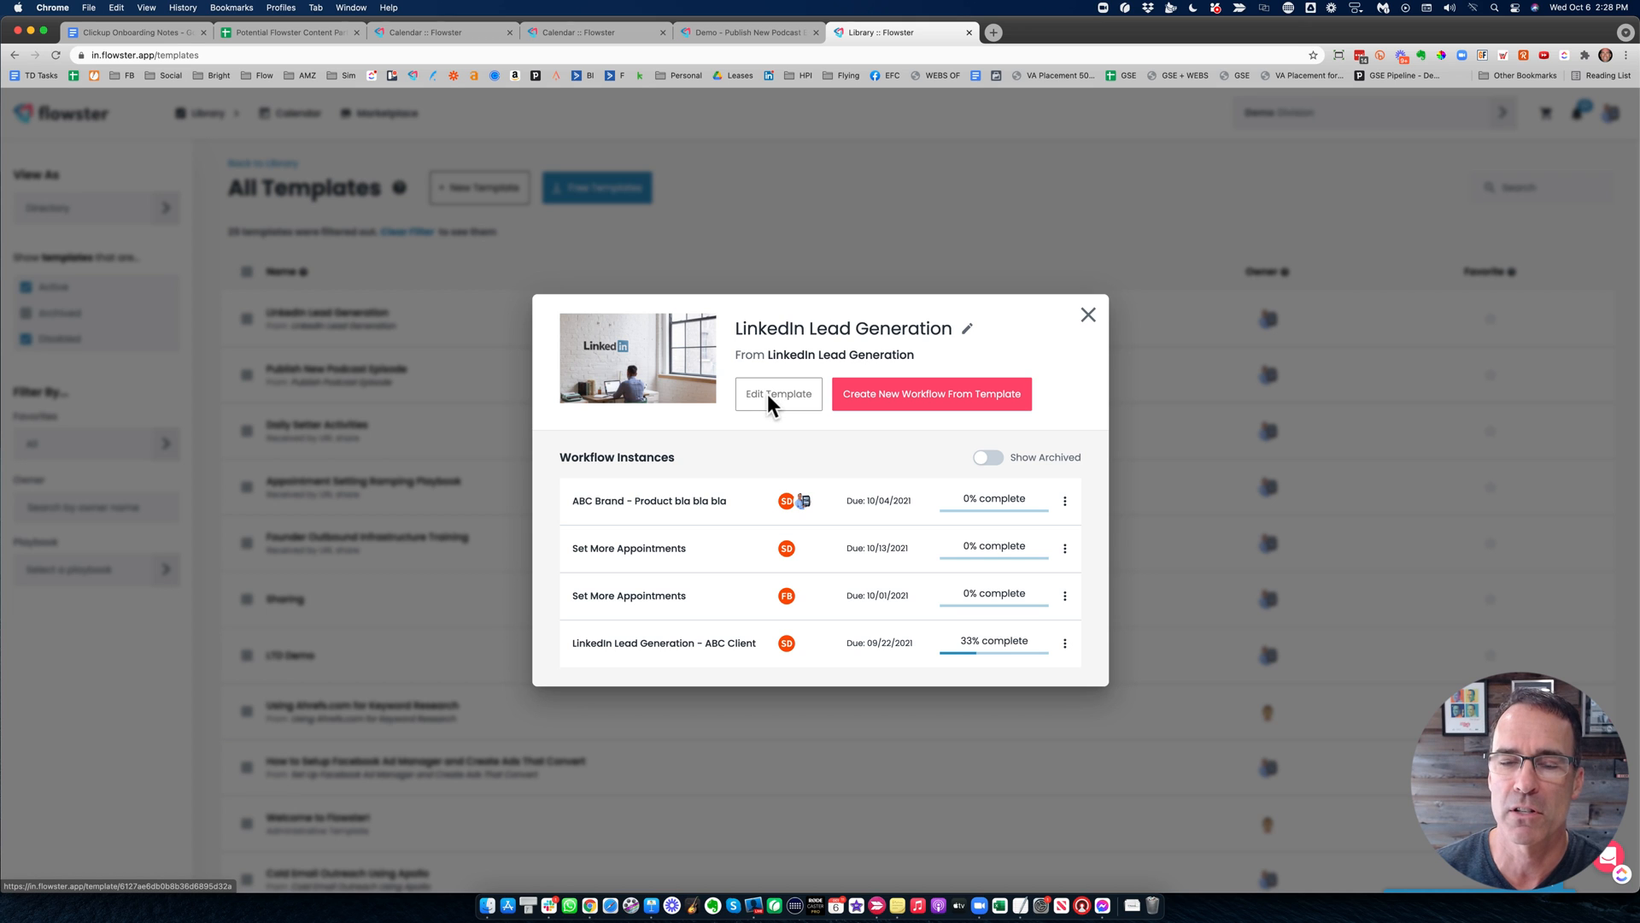
Edit the template and review the Create a Leads List (Free Version) task's text and images.
click(778, 393)
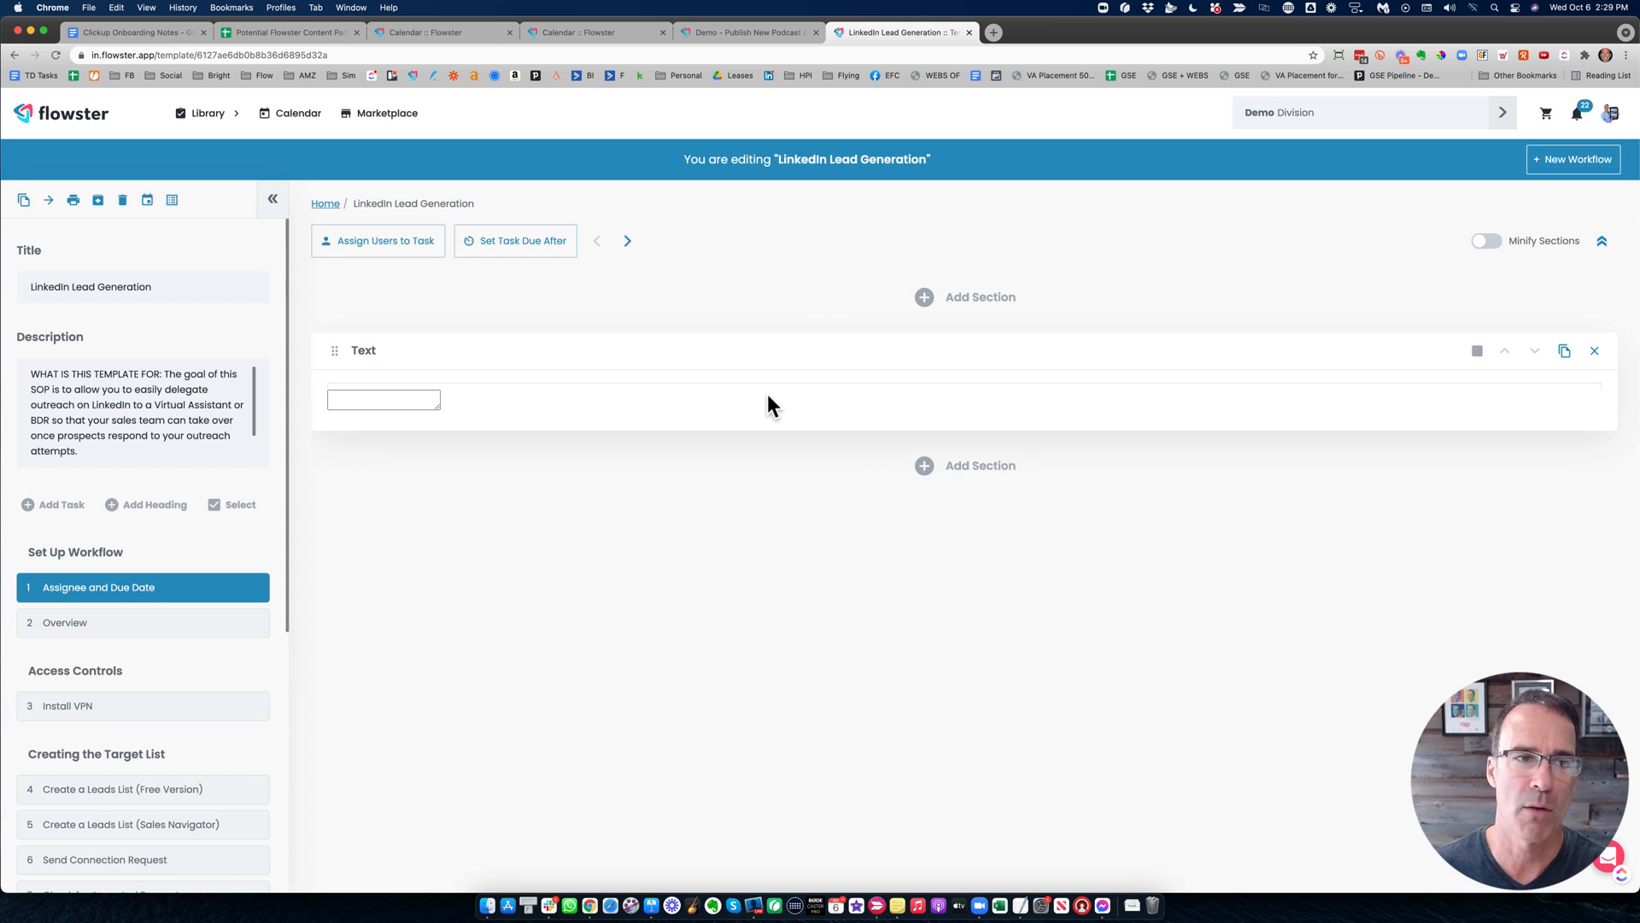
click(383, 399)
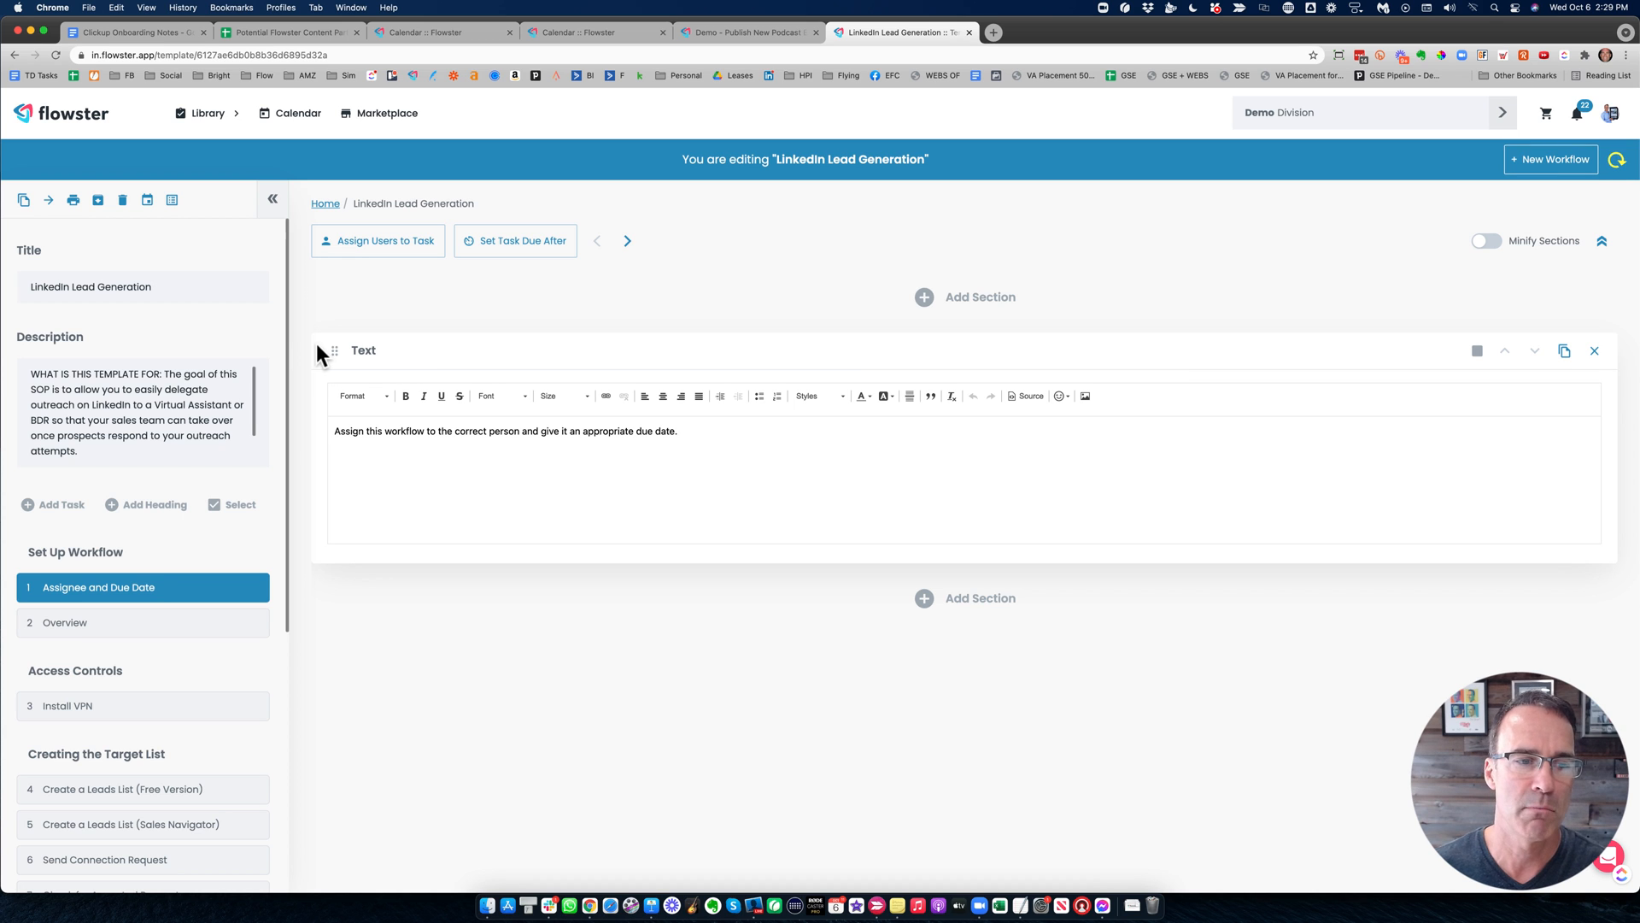
mouse_move(230, 562)
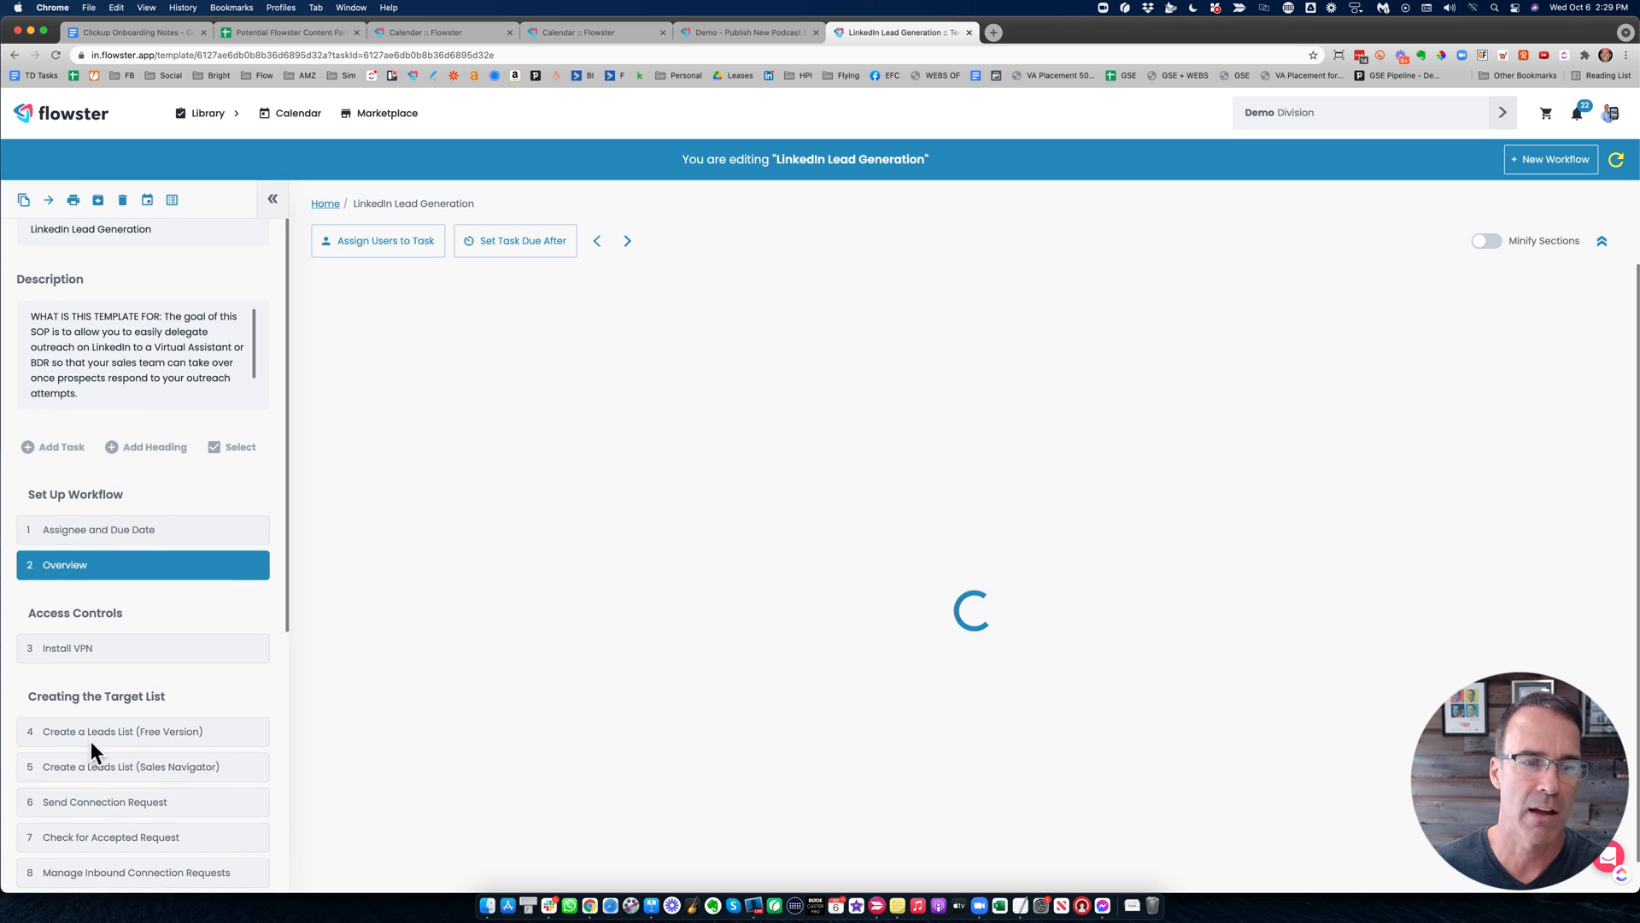
click(105, 730)
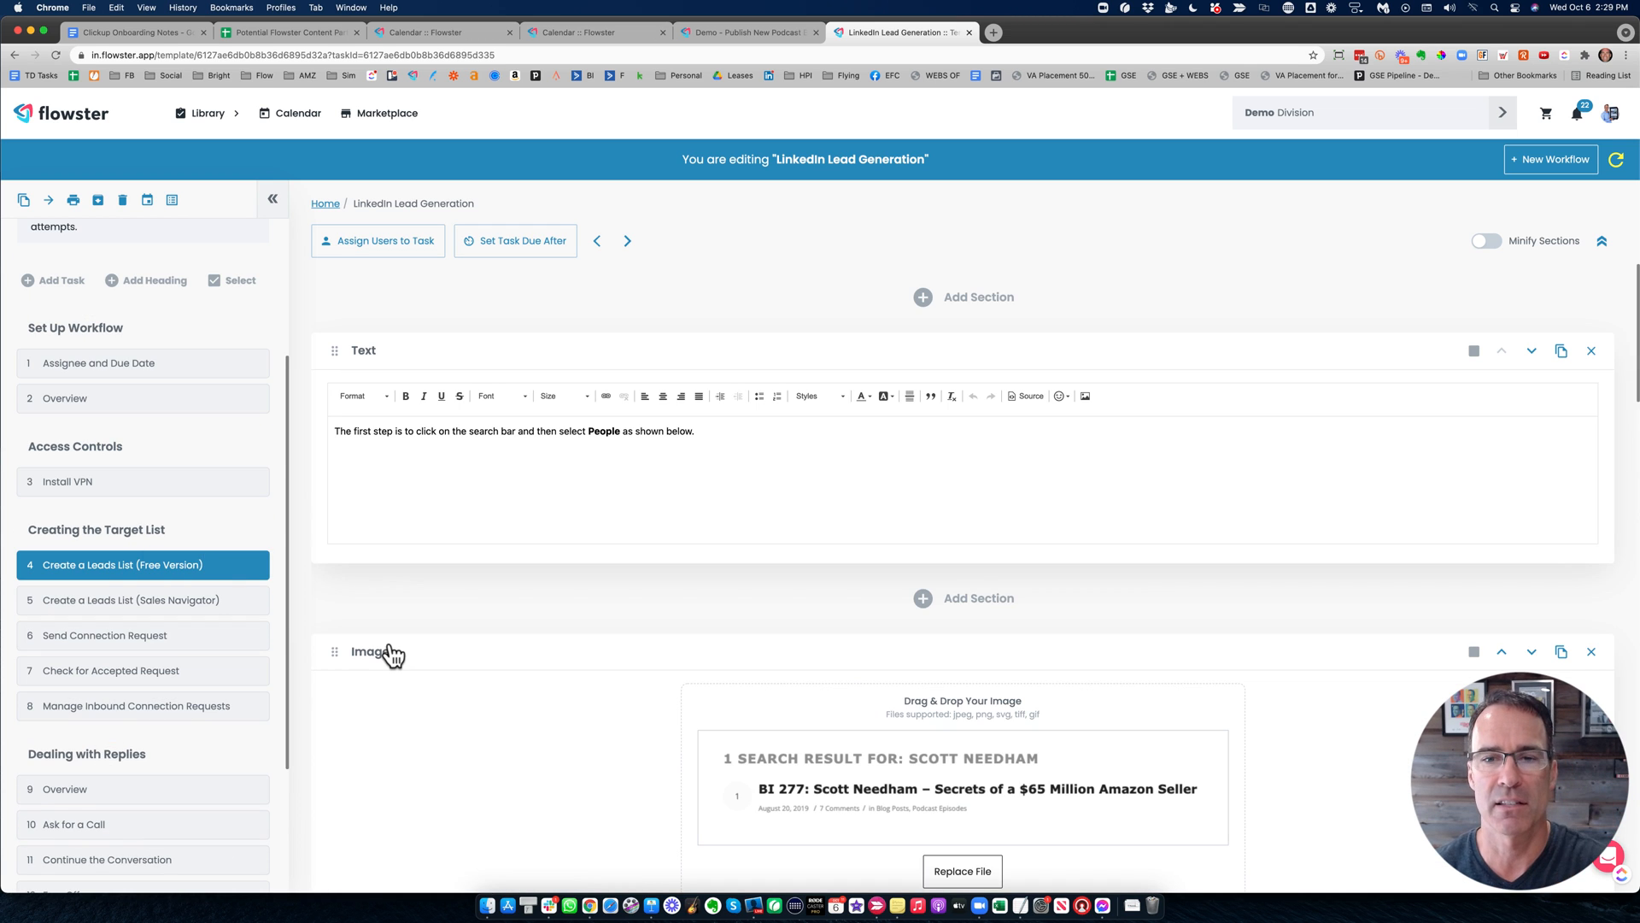
scroll(down, 3)
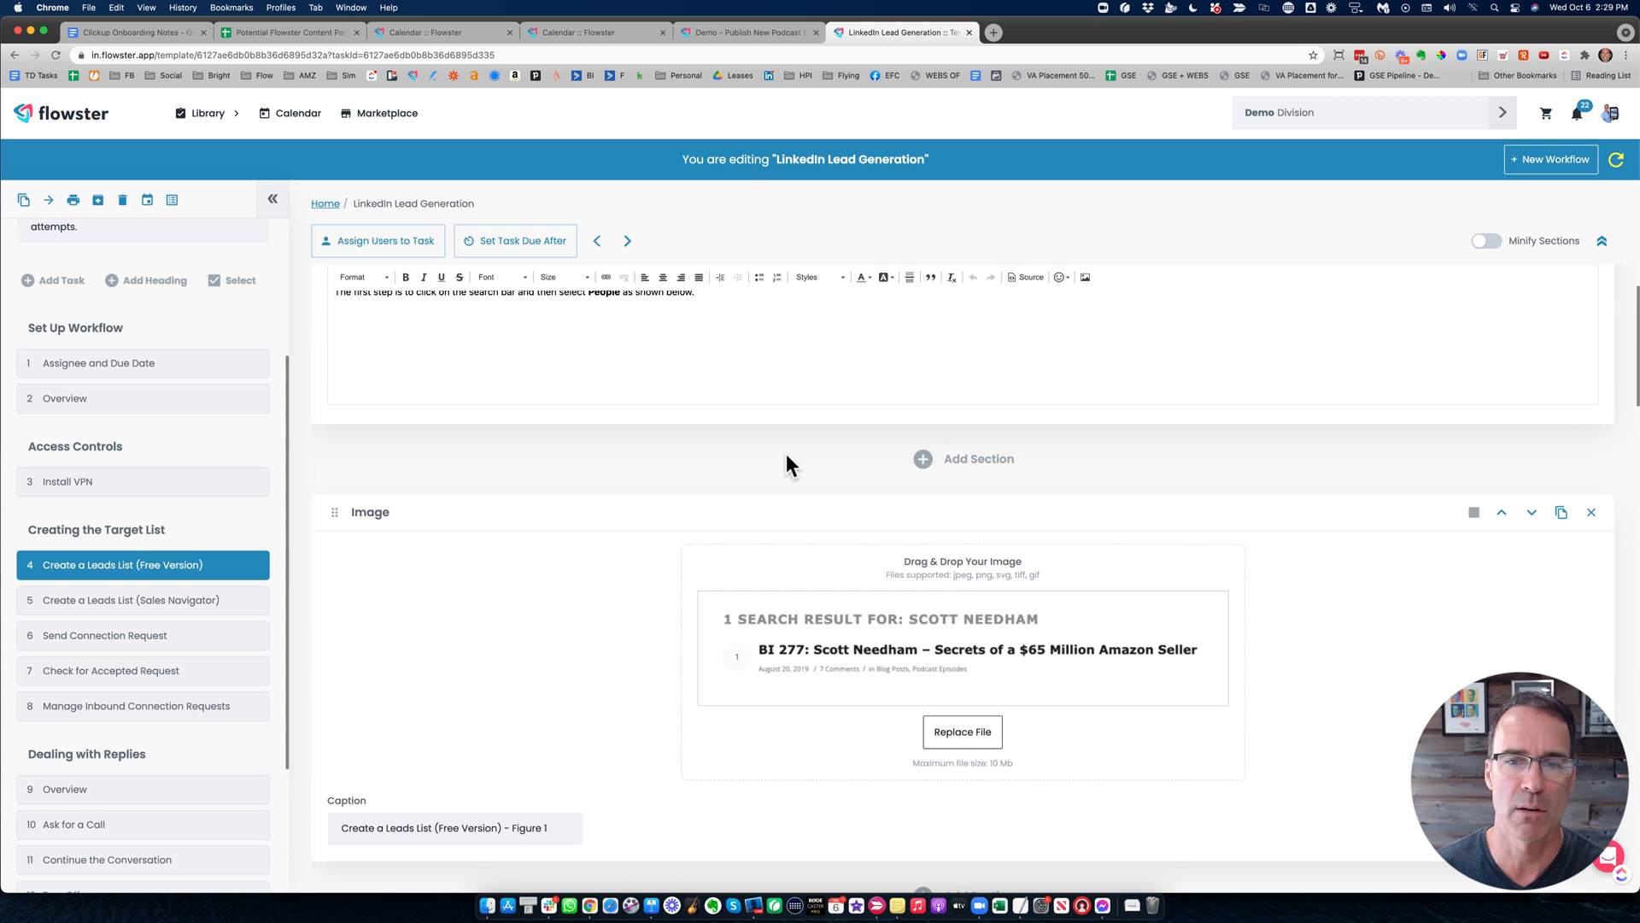
scroll(down, 3)
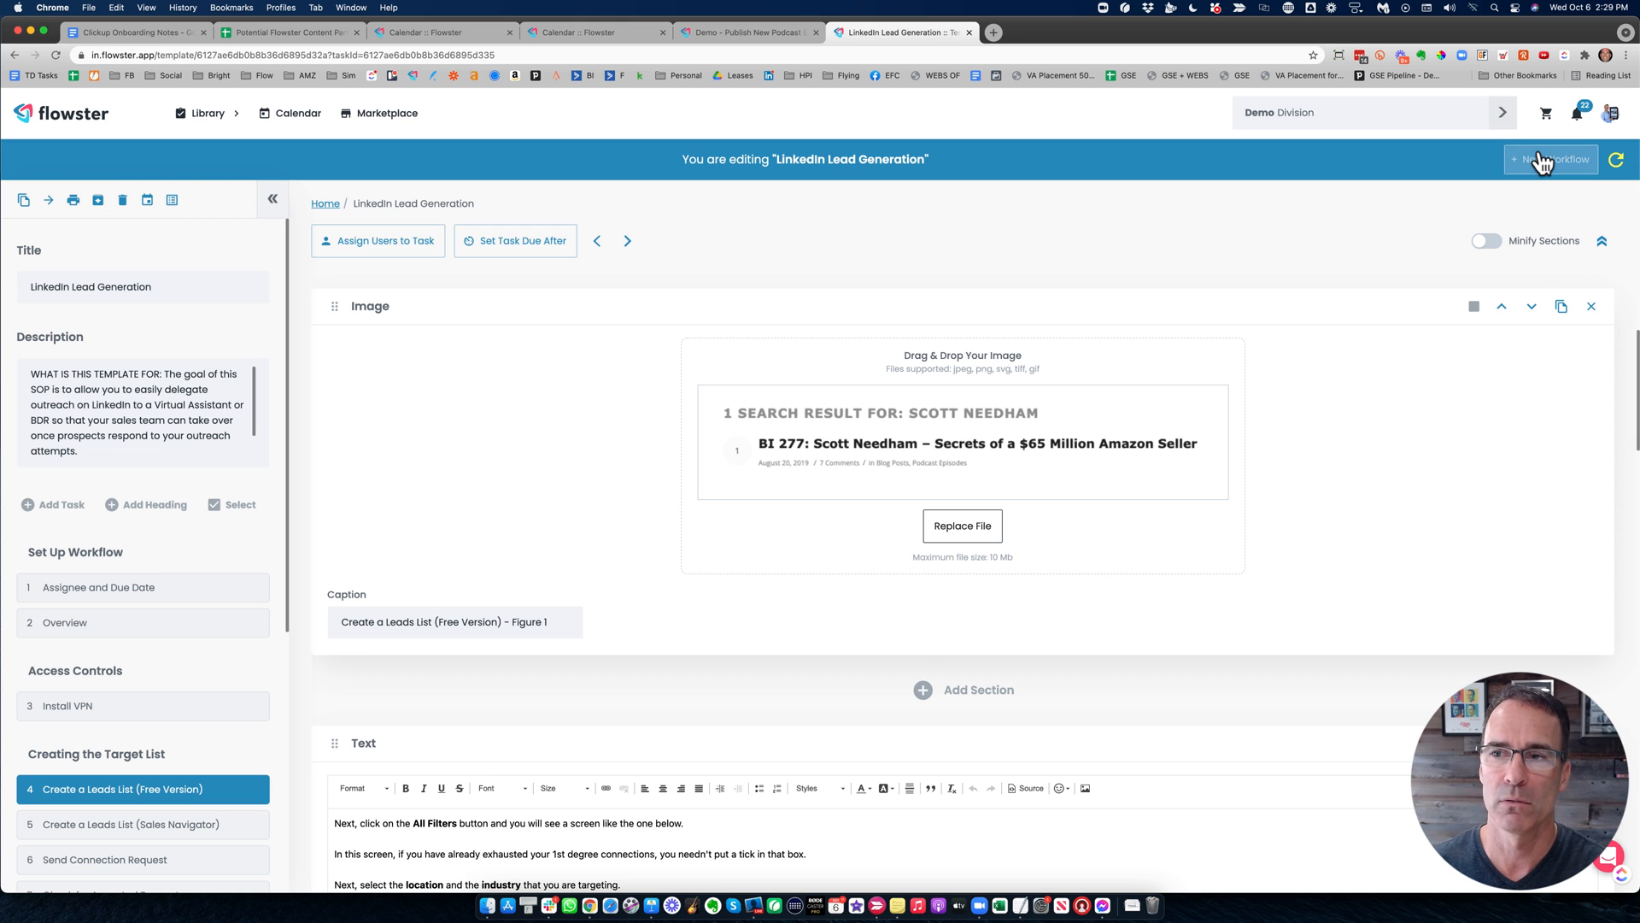
Create workflow 'Demo - LinkedIn Lead Generation' from the template, due October 8, 2021.
click(1552, 159)
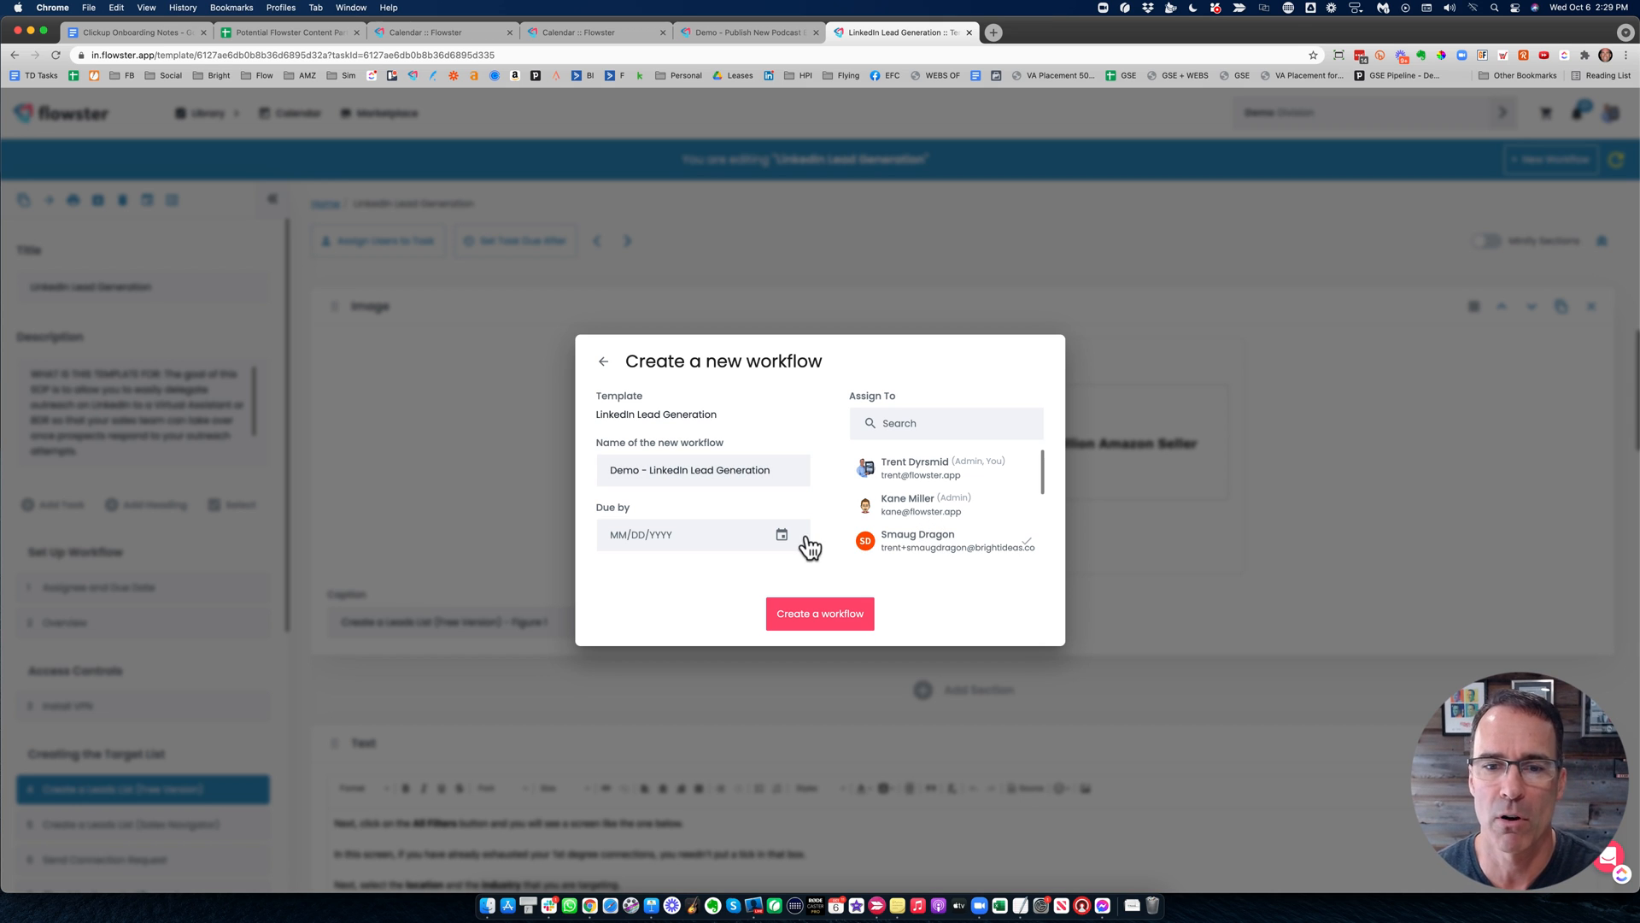
click(782, 535)
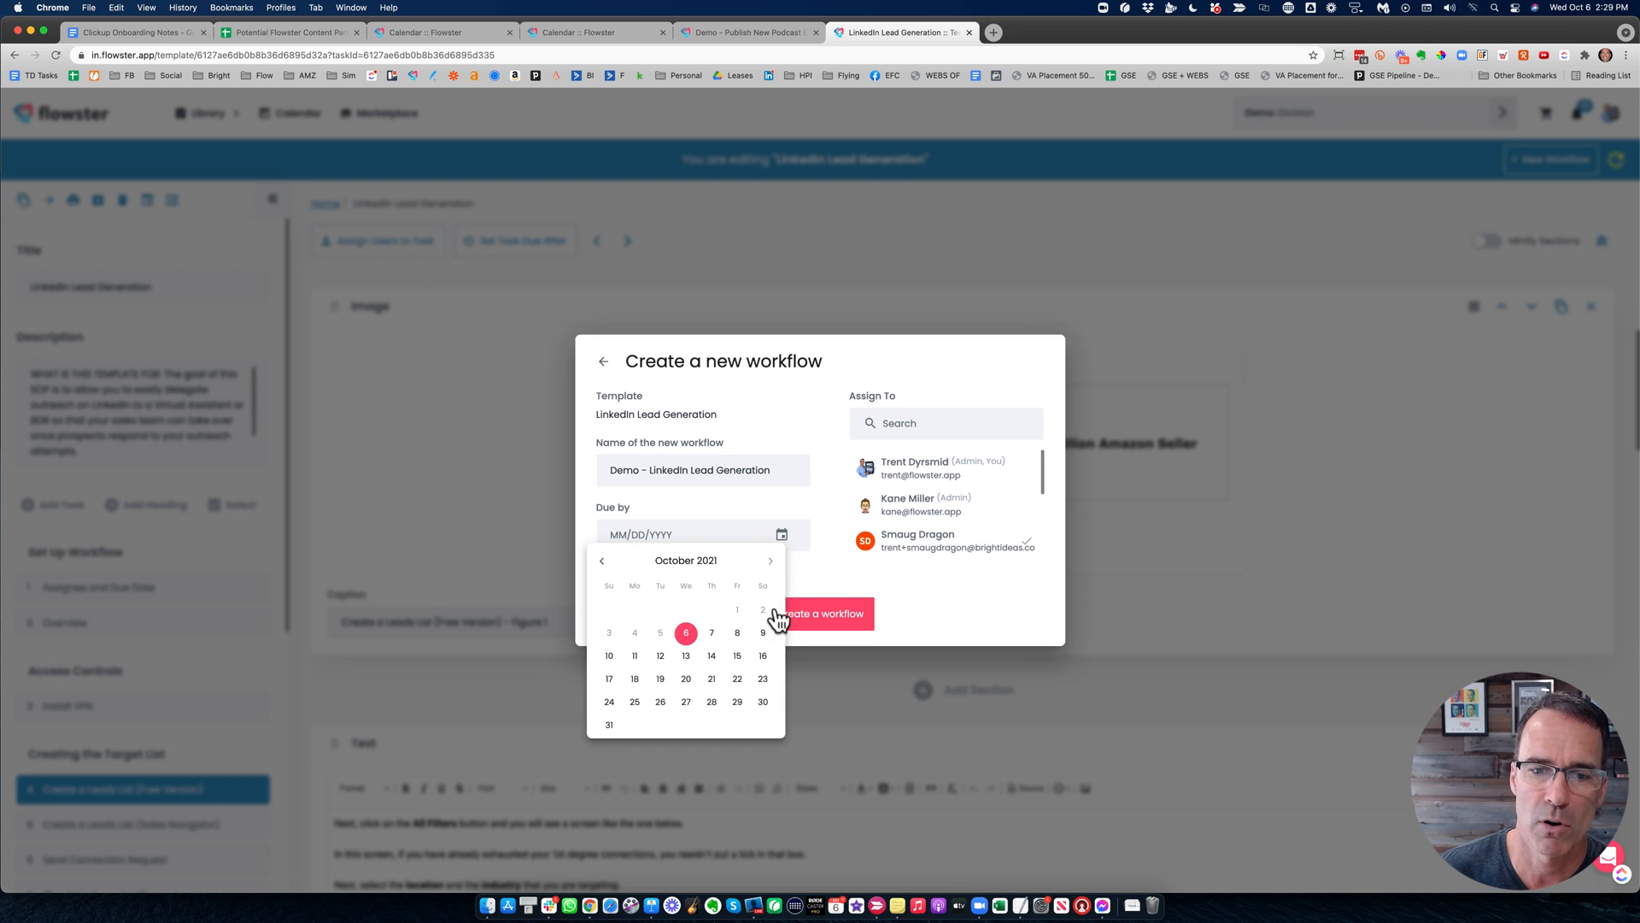
click(685, 633)
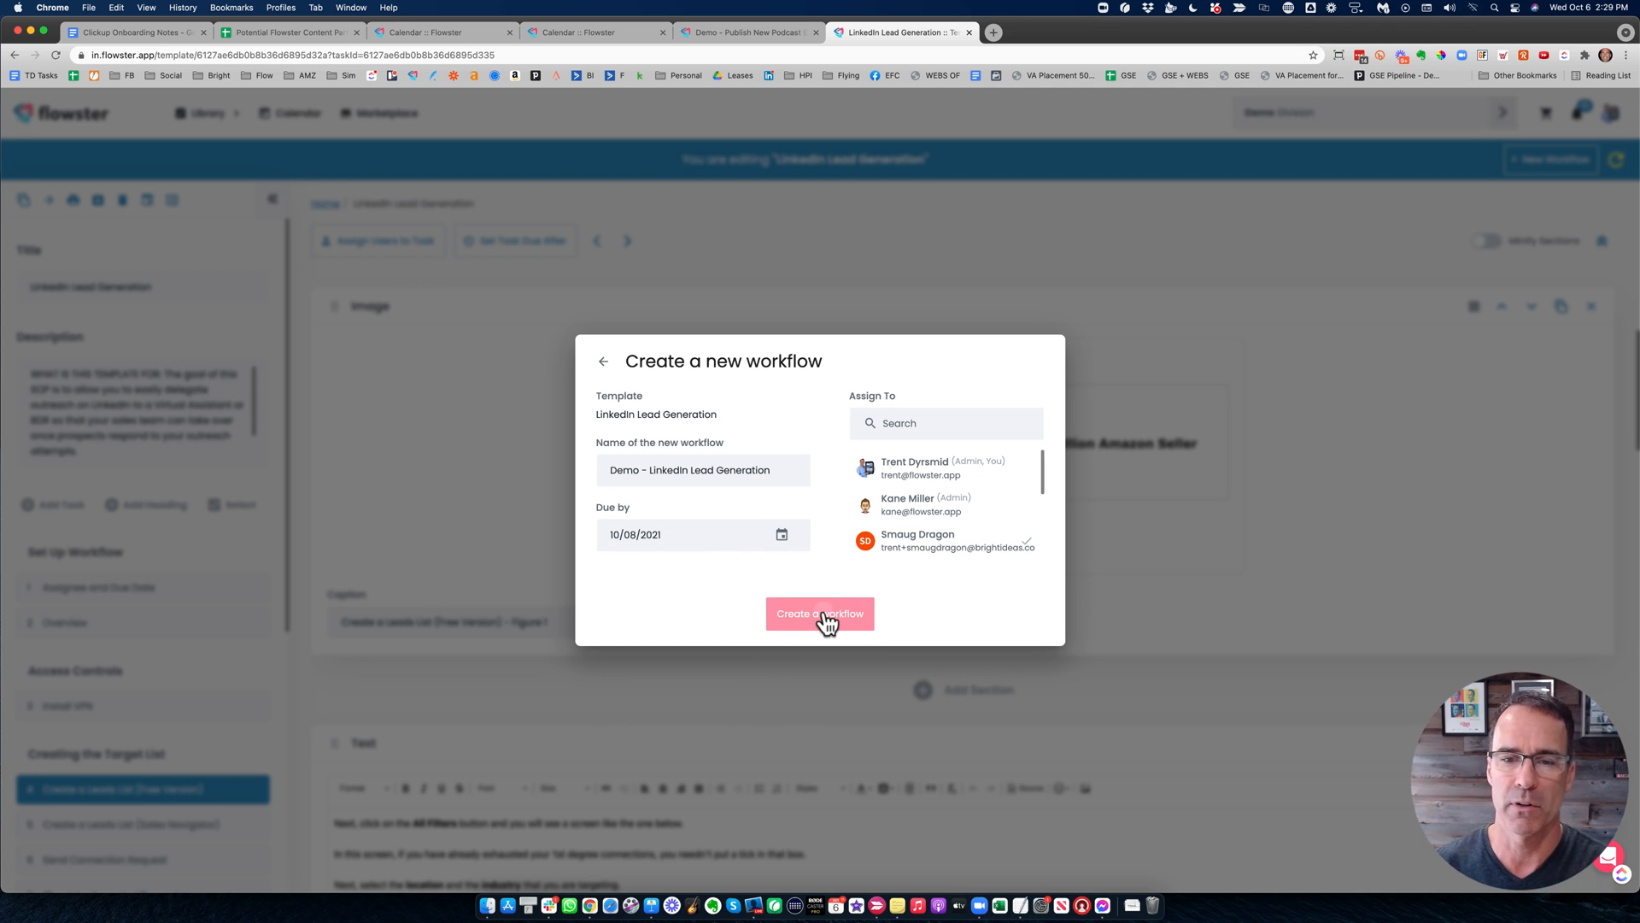
click(820, 614)
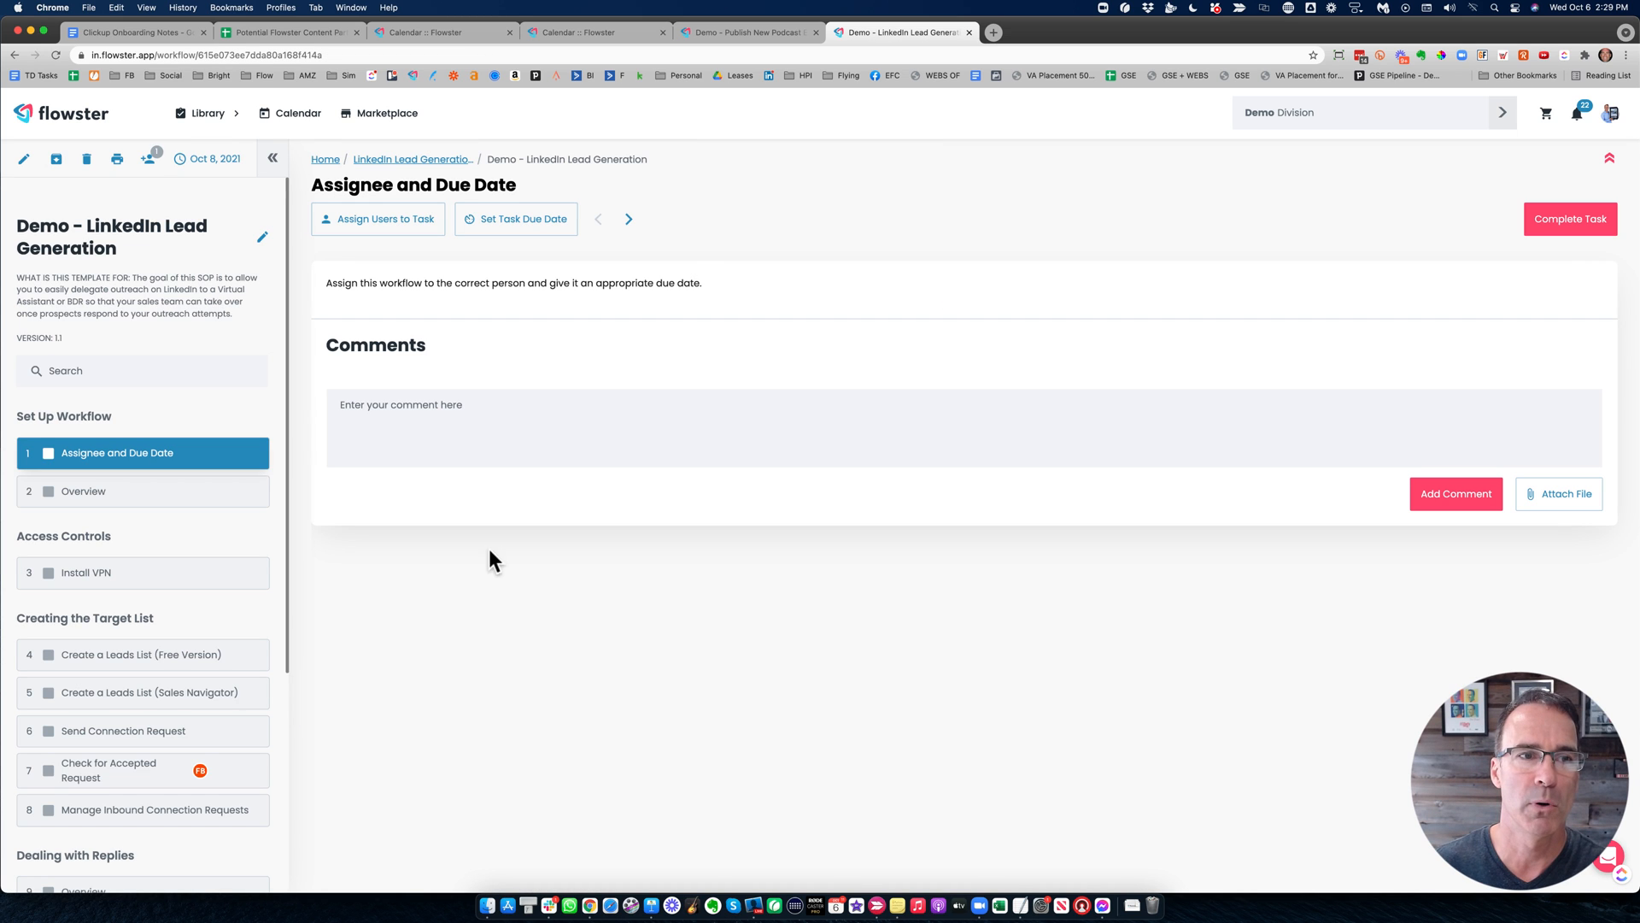
mouse_move(758, 287)
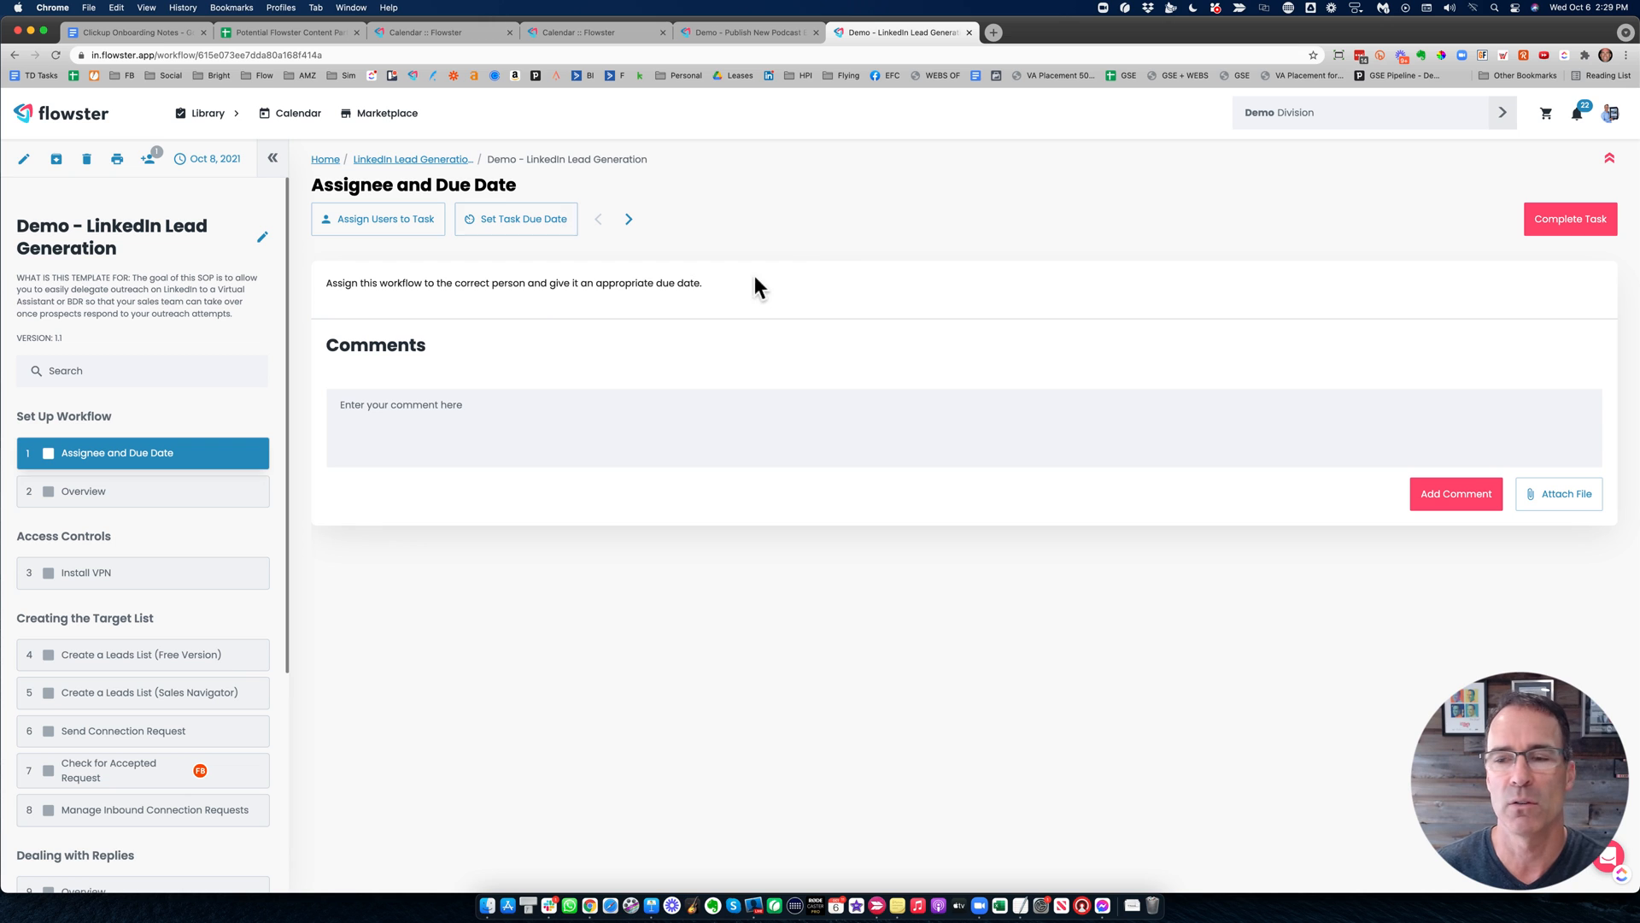
mouse_move(924, 278)
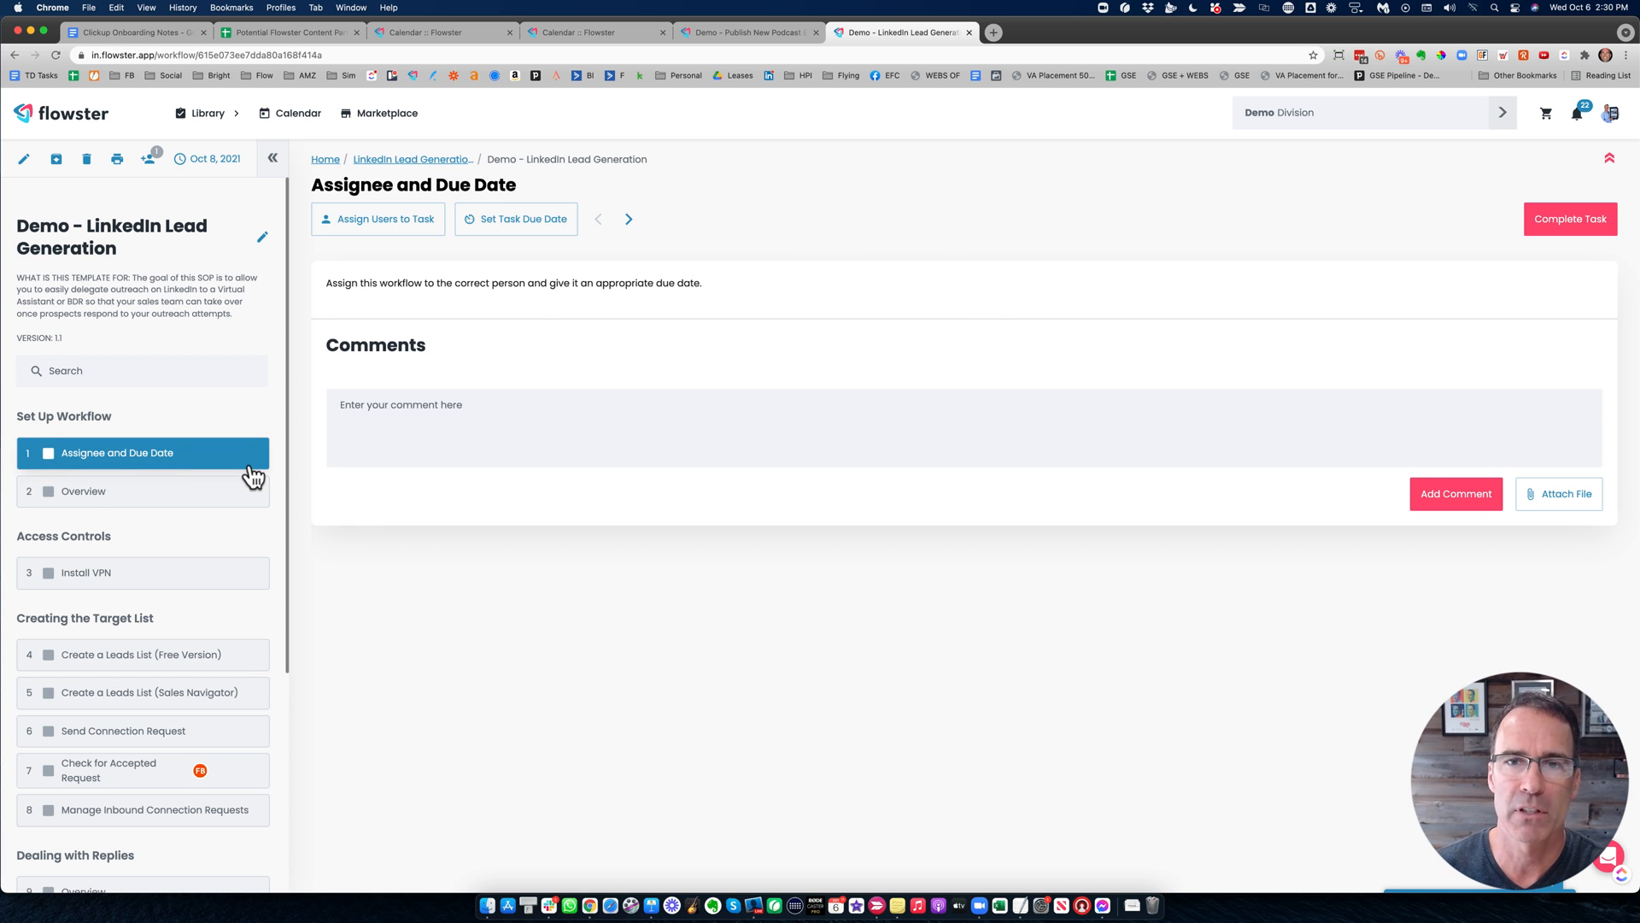
mouse_move(99, 466)
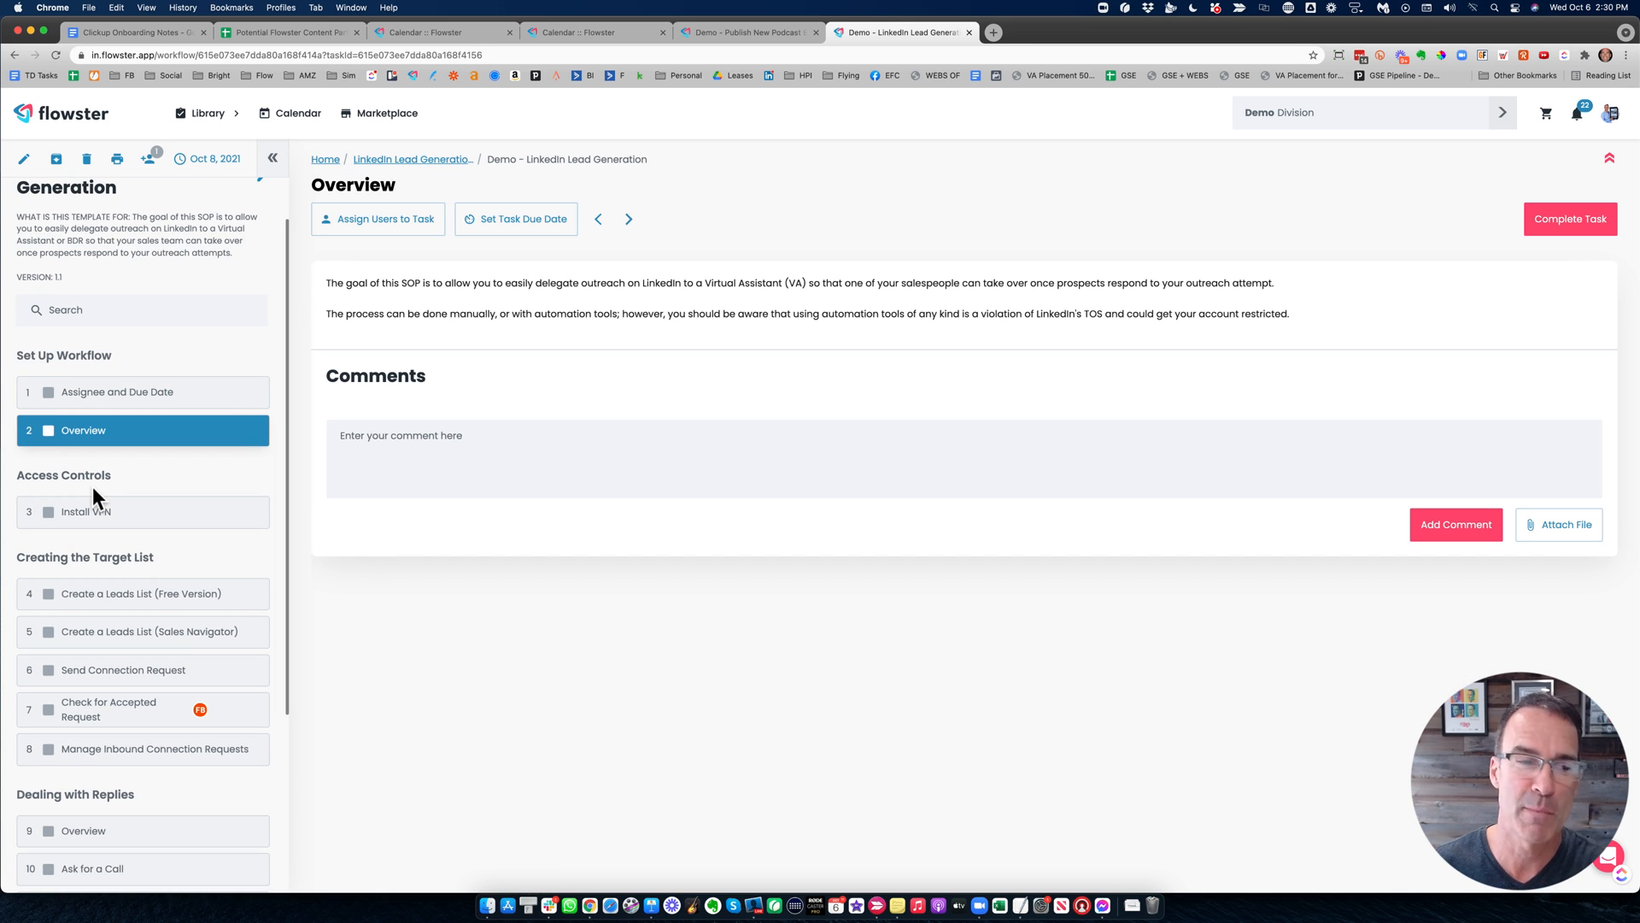
Mark Install VPN complete and tick Create a Leads List (Free Version) as done.
click(85, 512)
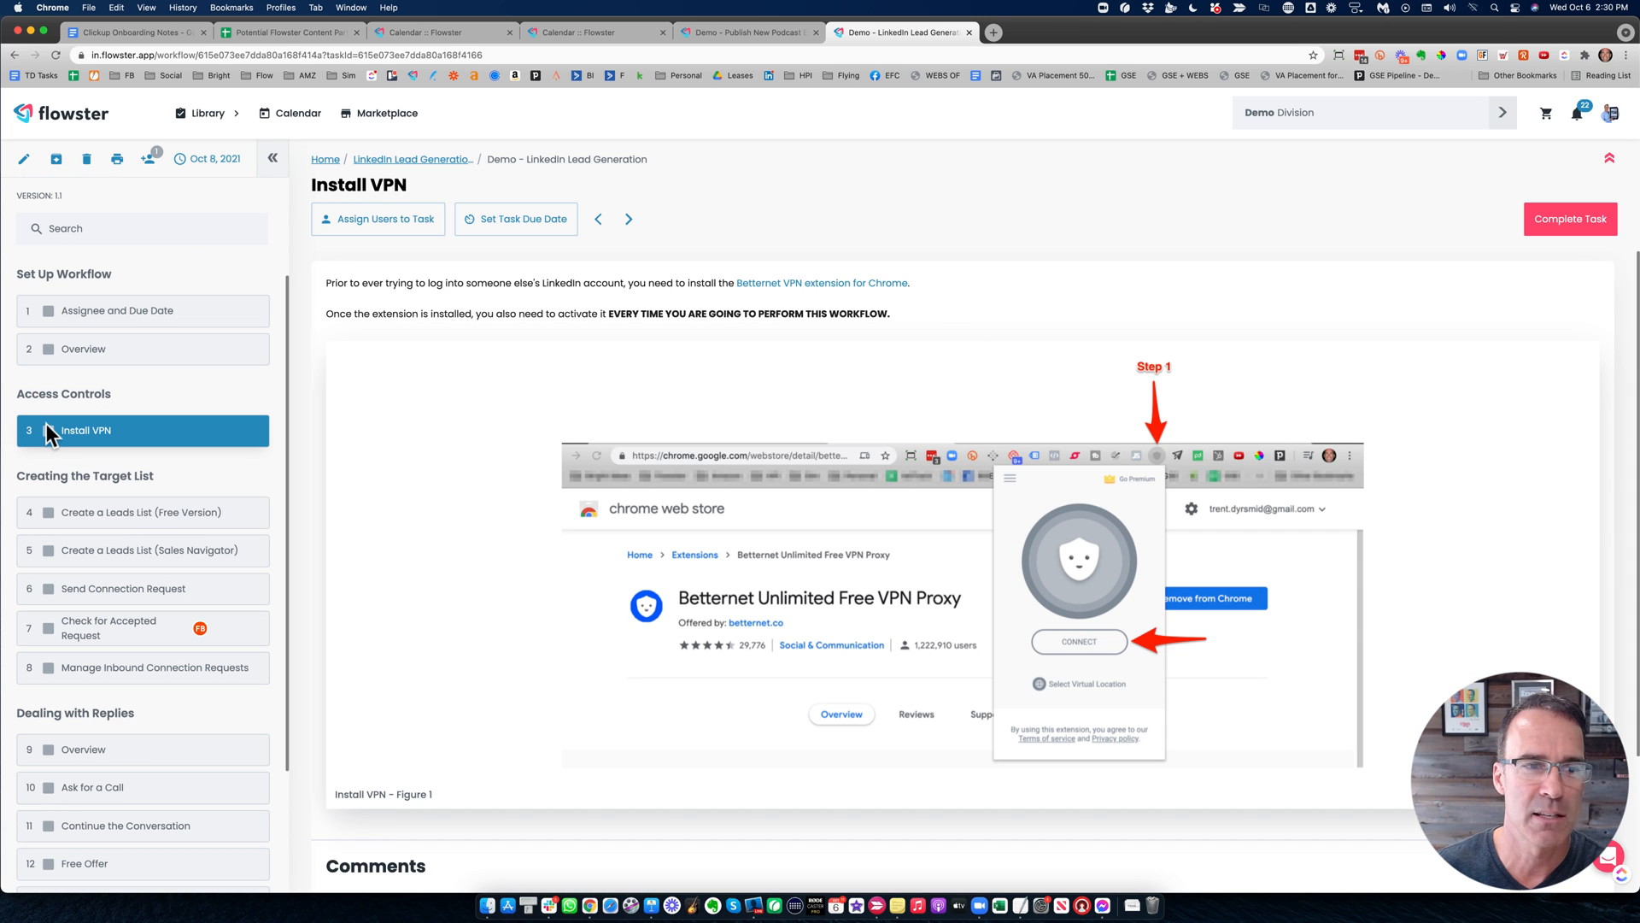
click(1570, 218)
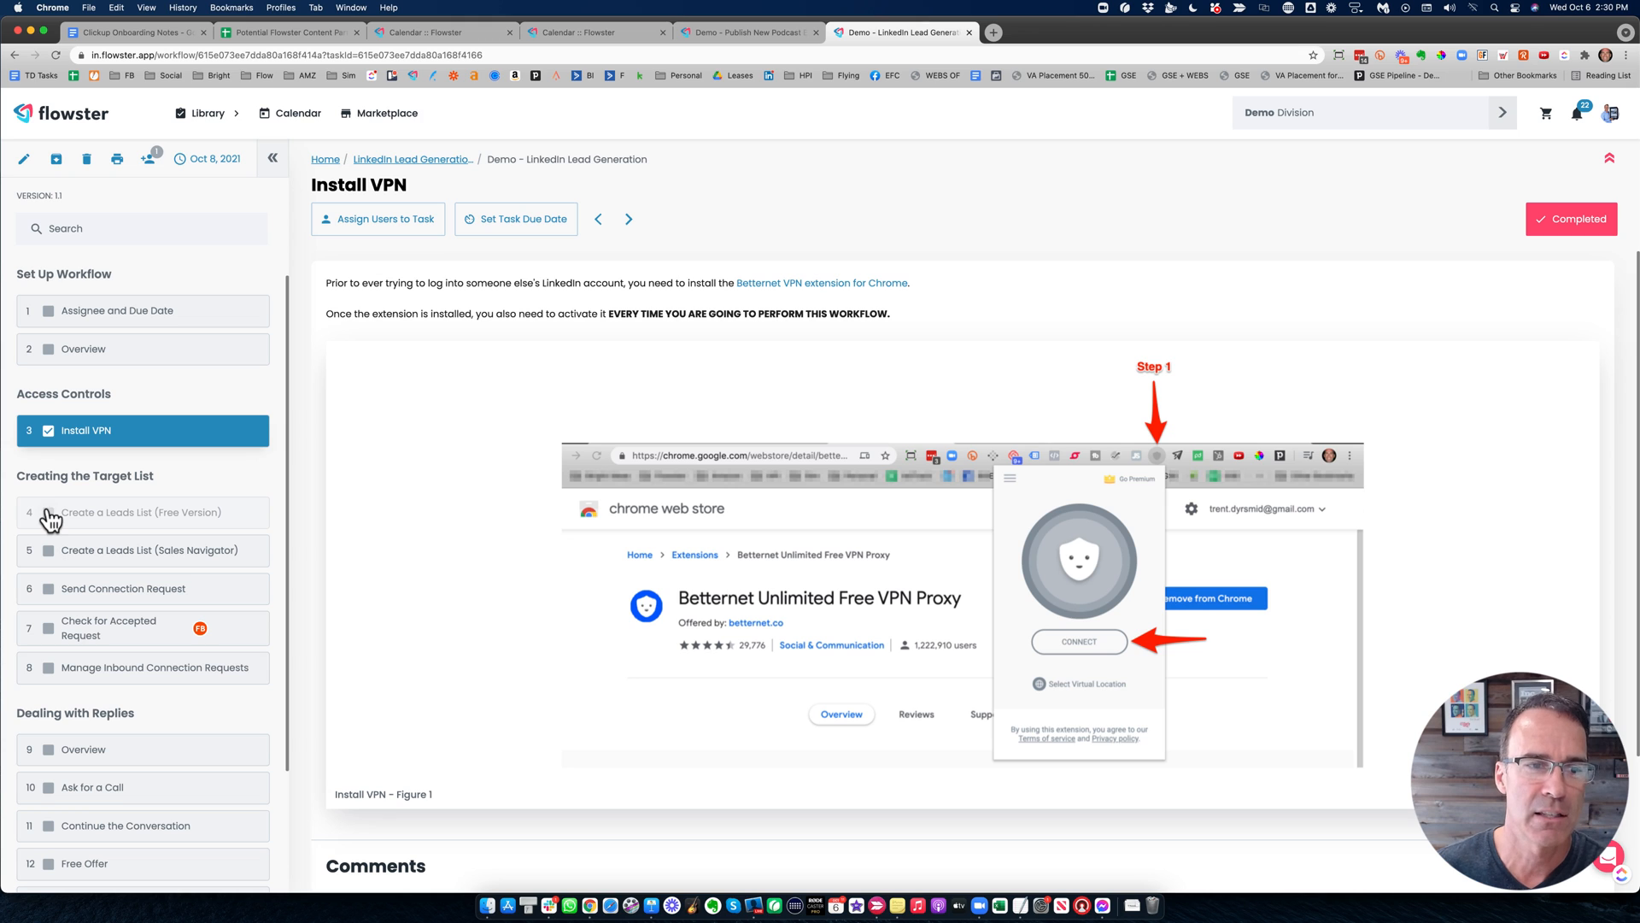
click(48, 511)
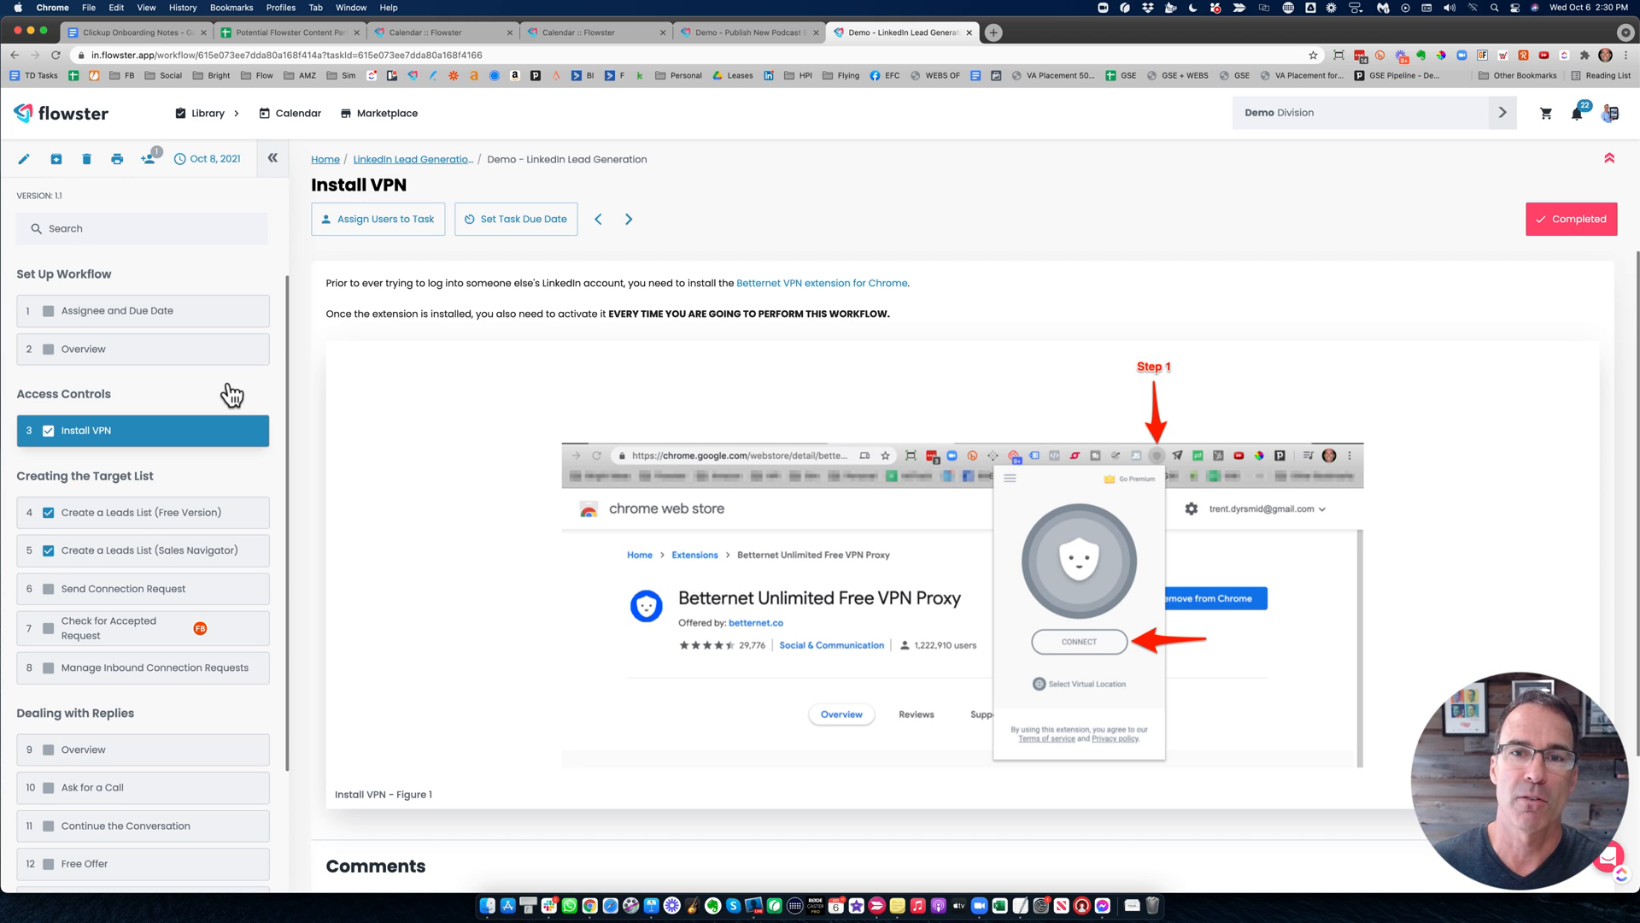
mouse_move(488, 264)
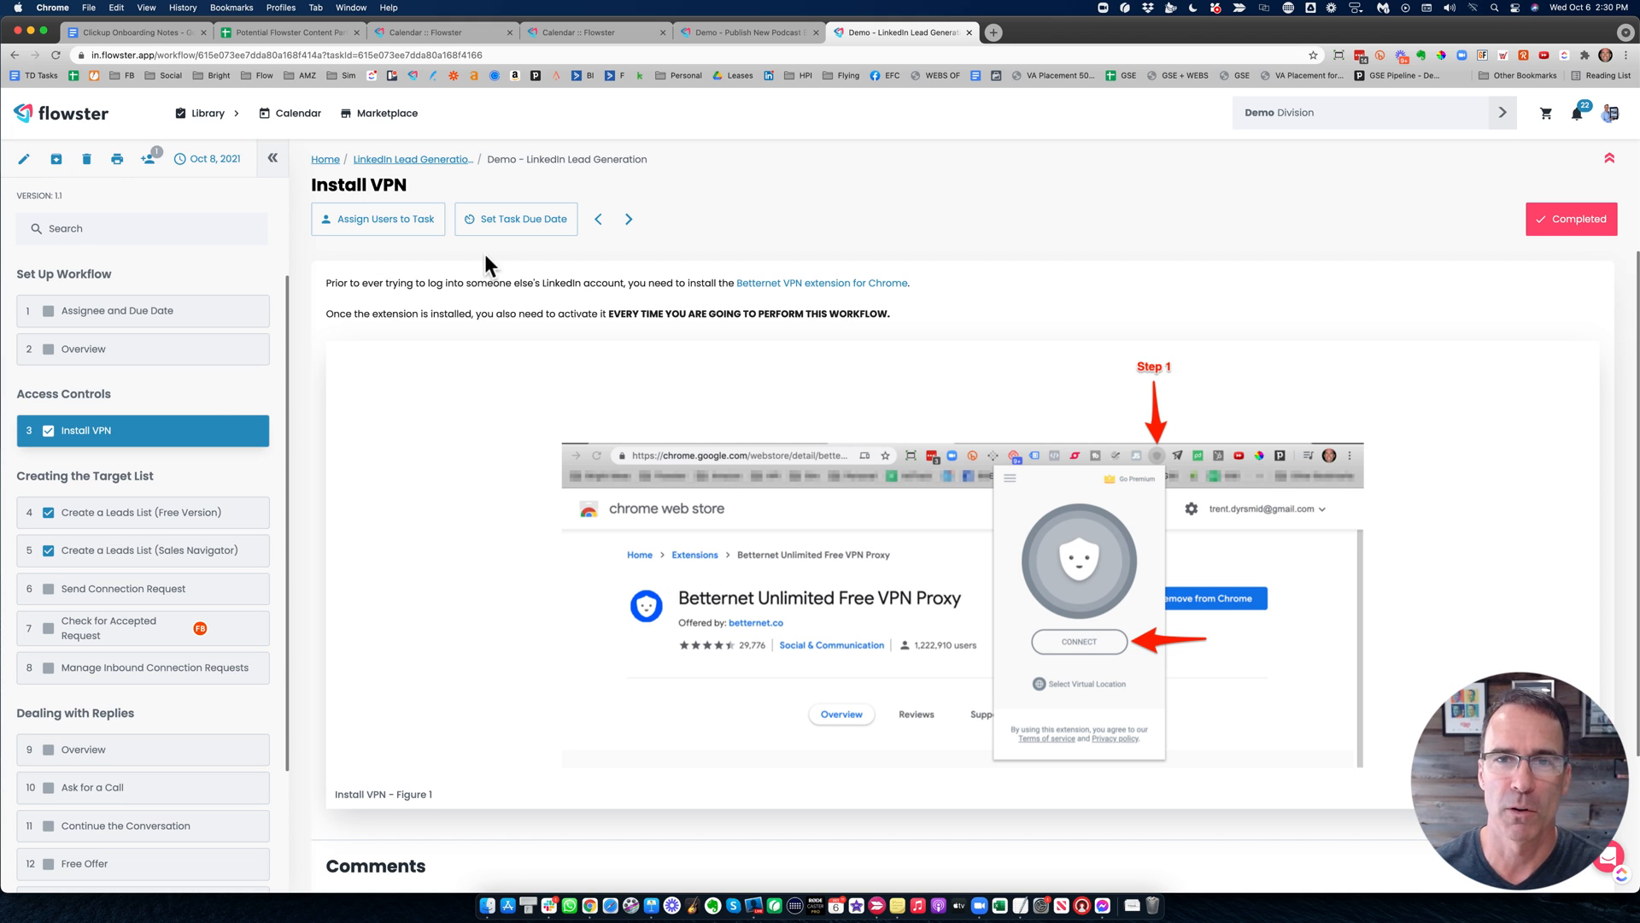